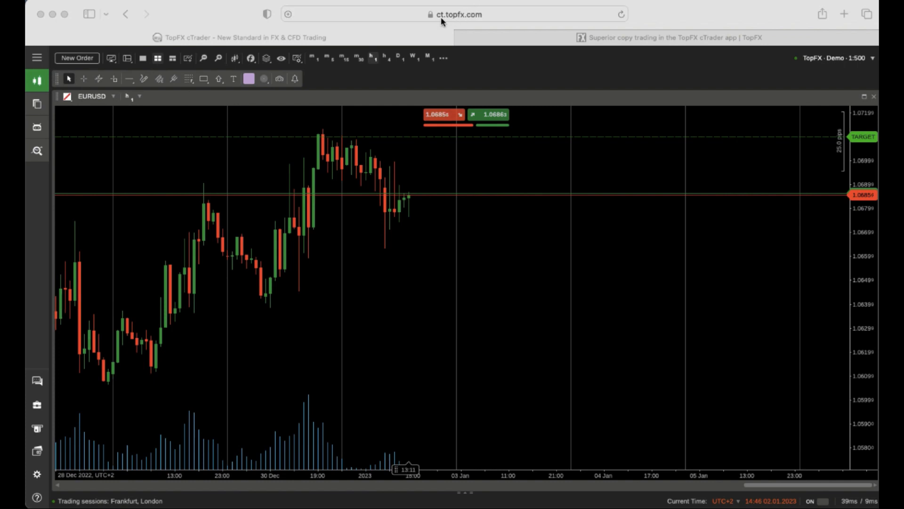
mouse_move(482, 21)
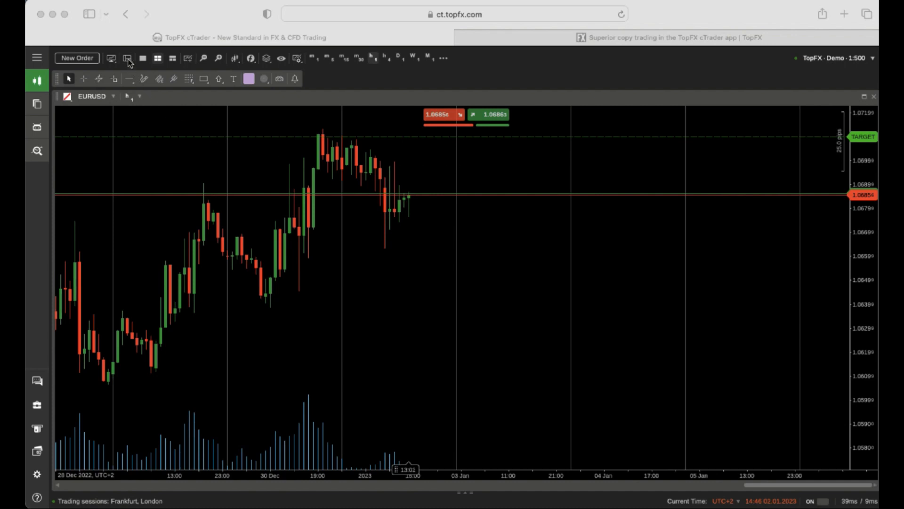
Open the panel layout dropdown offering TradeWatch (Bottom) or Active Symbol Panel (Right)
left_click(127, 58)
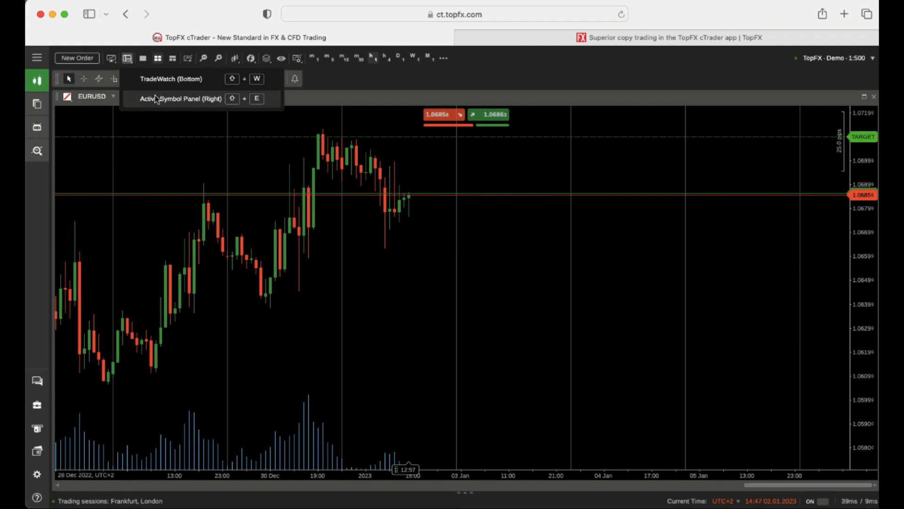
Show the Active Symbol Panel on the right and view its DoM, Calendar, Autochartist and News tabs
left_click(178, 98)
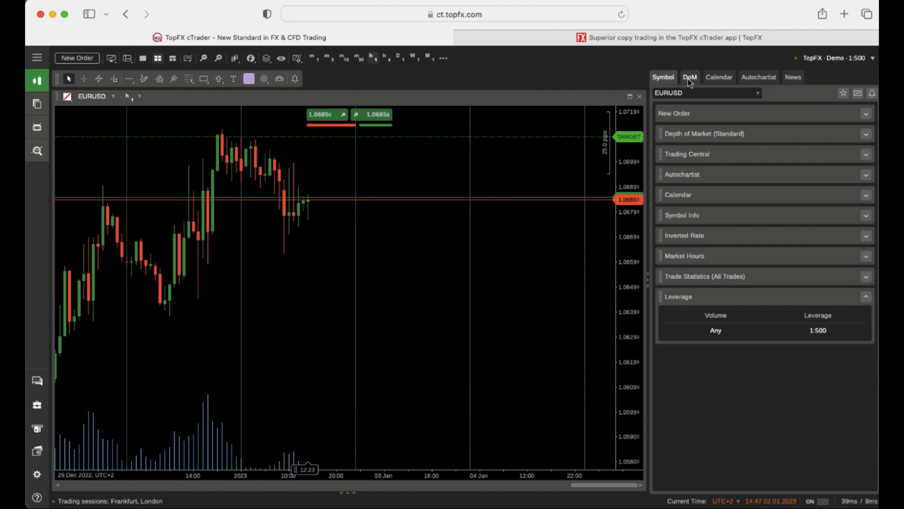
left_click(690, 76)
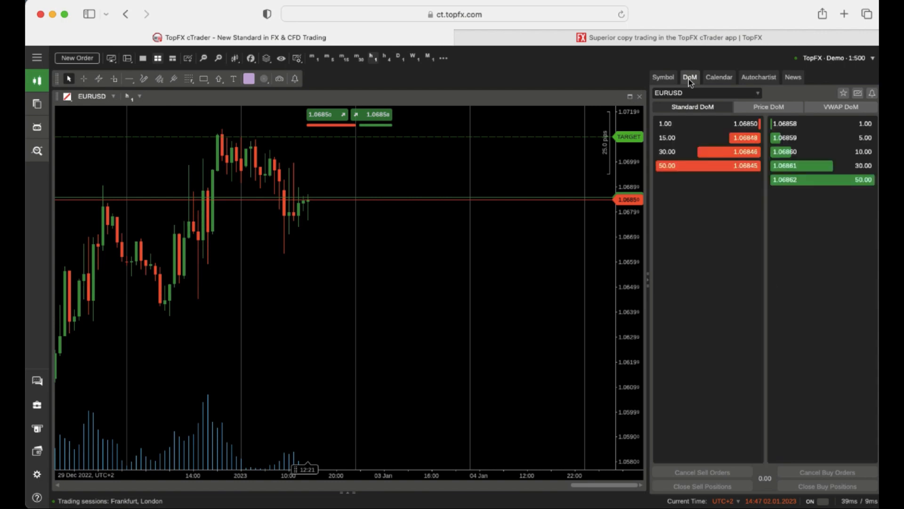
left_click(718, 77)
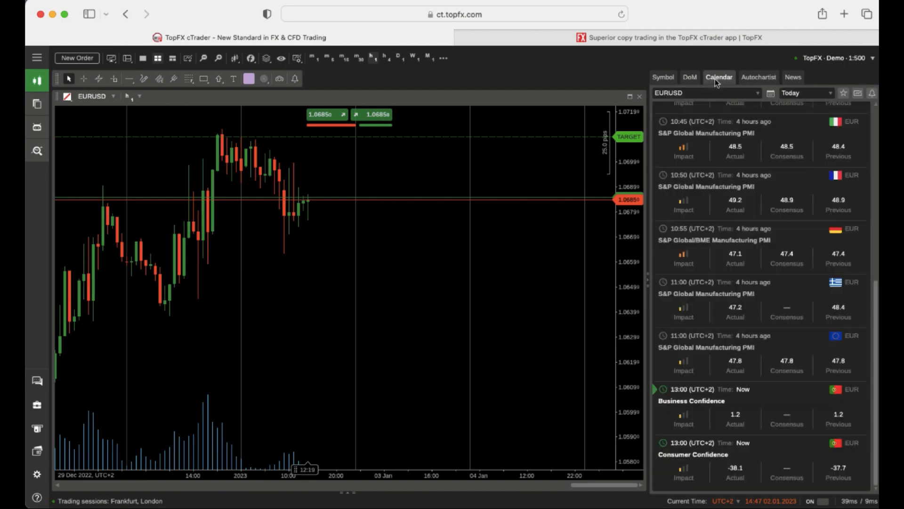
left_click(759, 77)
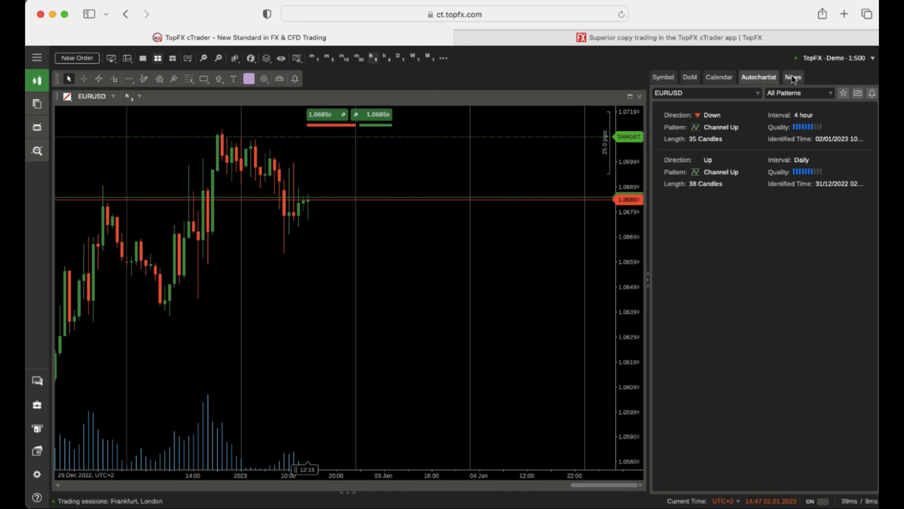
left_click(792, 77)
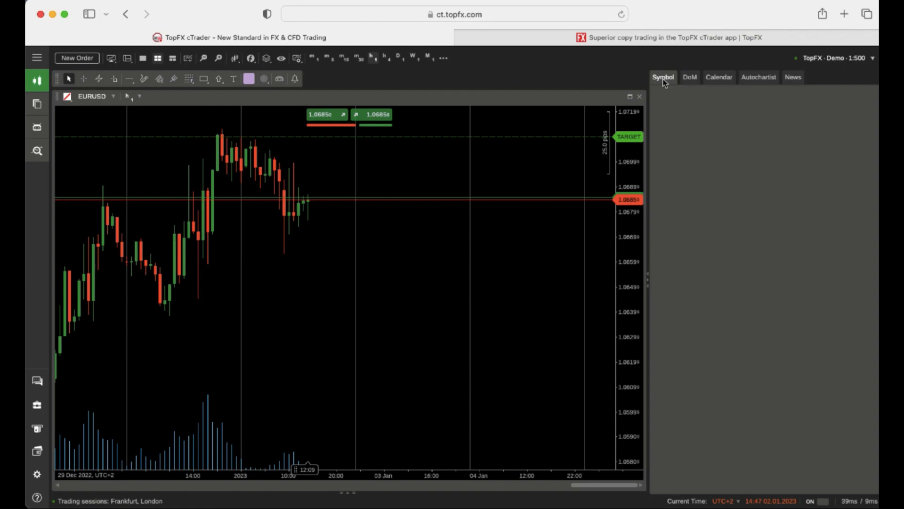
Return to symbol details and switch the symbol to XAUUSD, then to GBPUSD
left_click(663, 77)
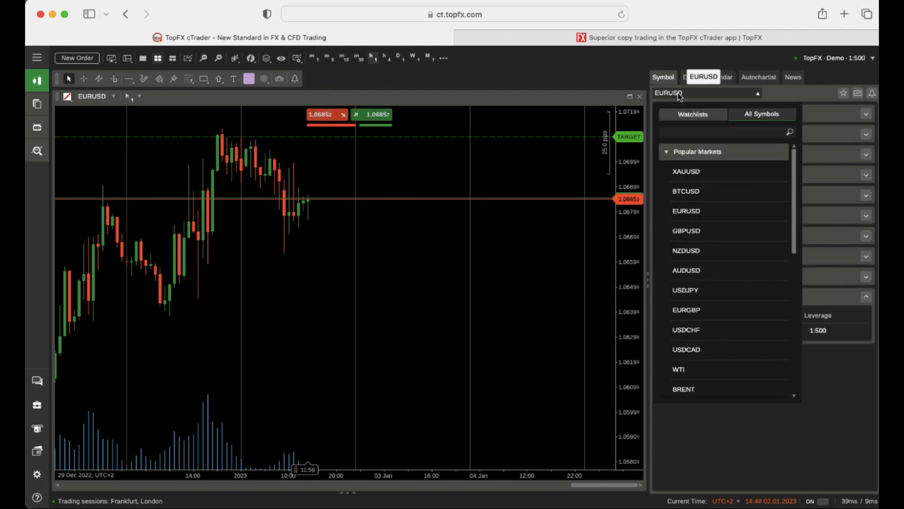
left_click(686, 170)
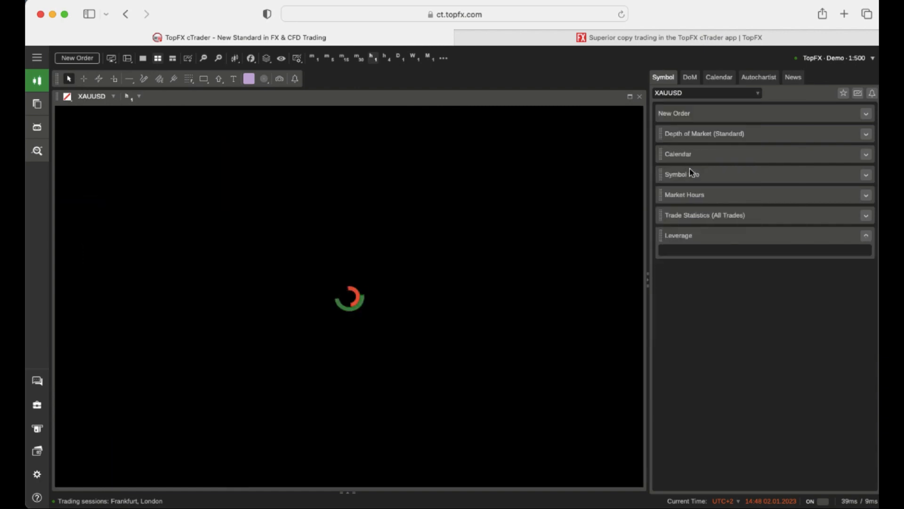
left_click(706, 93)
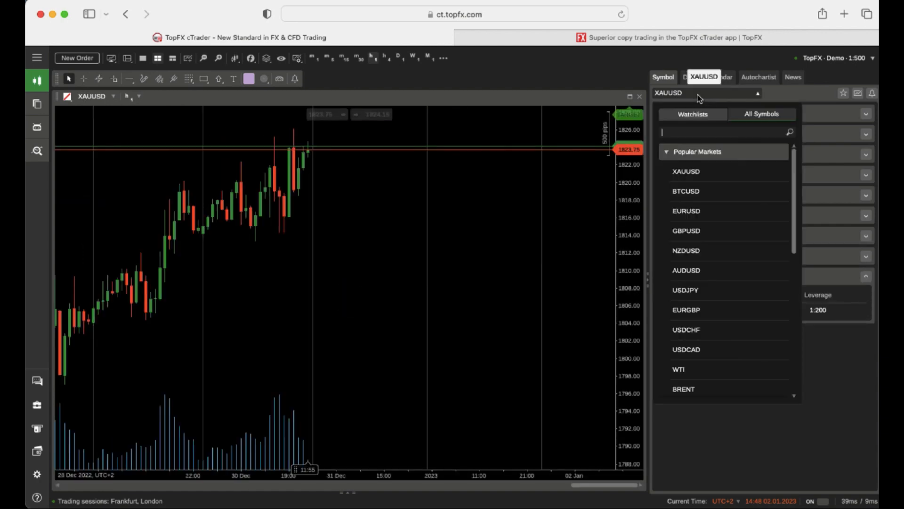
left_click(687, 231)
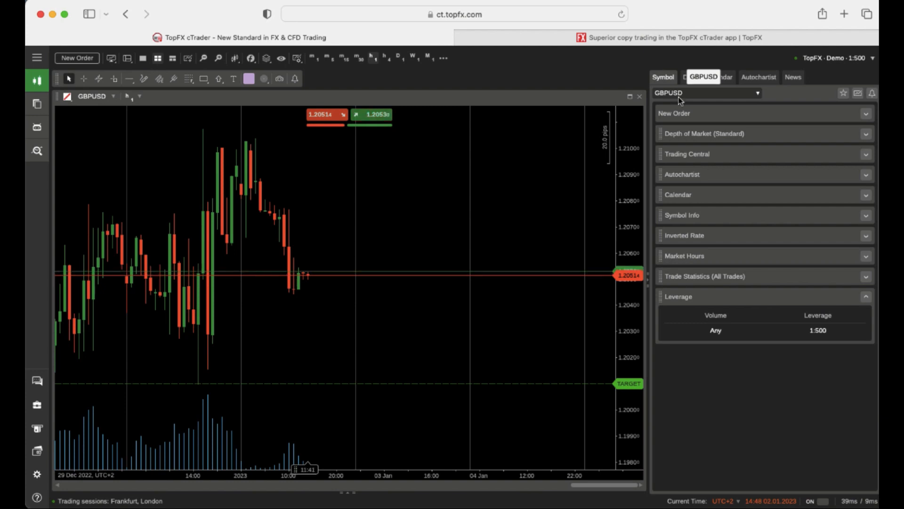
left_click(674, 113)
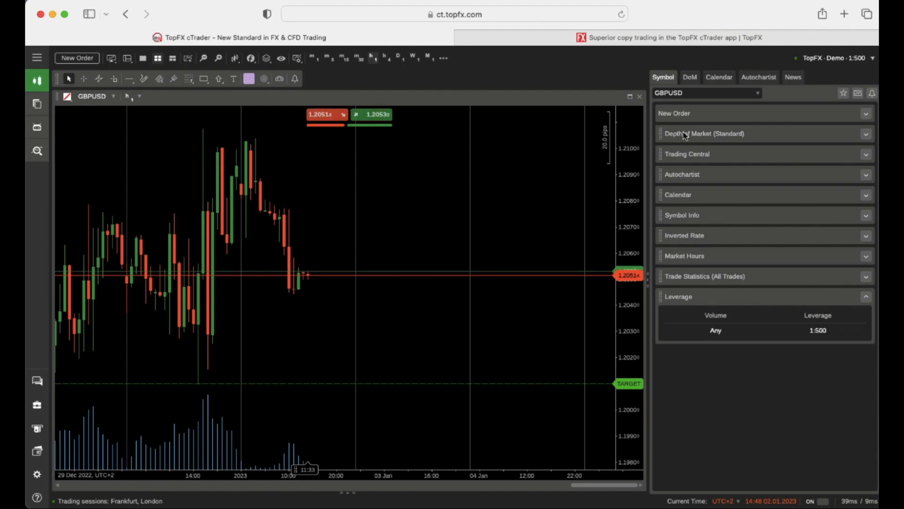
Expand GBPUSD's Depth of Market, New Order, Trading Central and calendar sections, scrolling down to Leverage
left_click(703, 133)
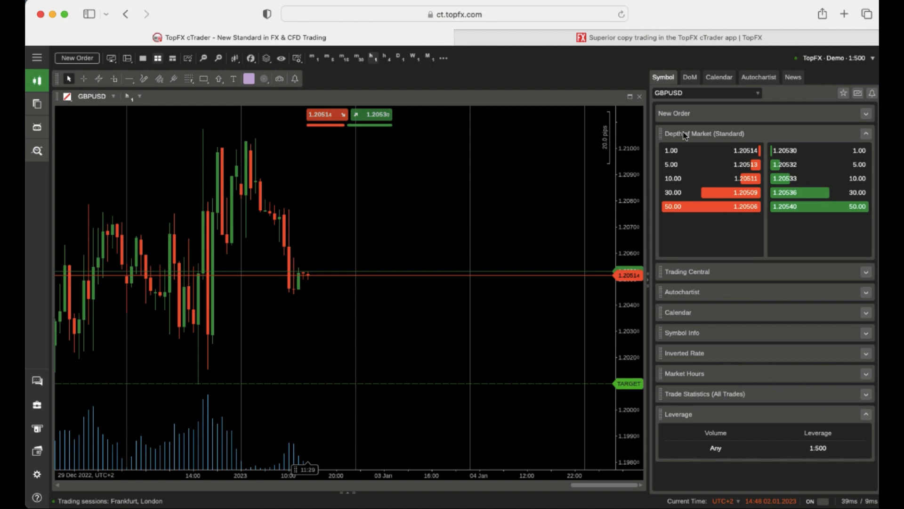
left_click(674, 113)
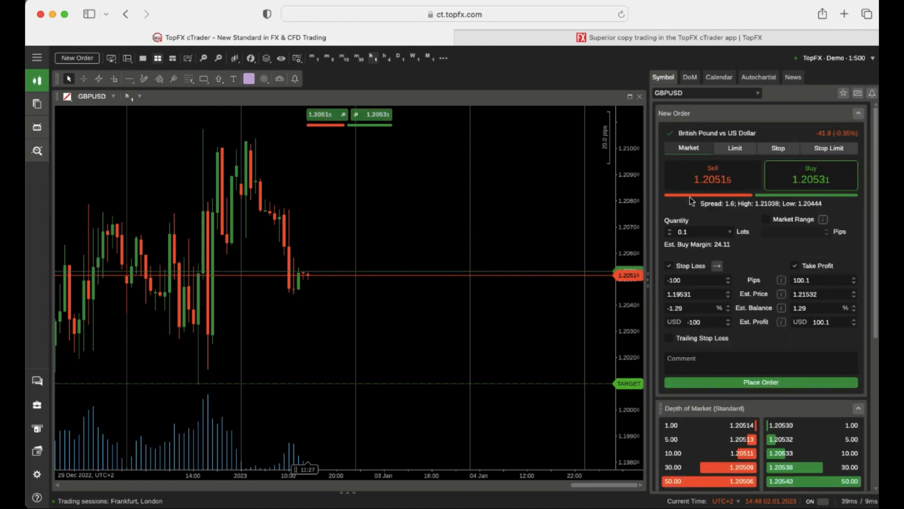
scroll("down", 3)
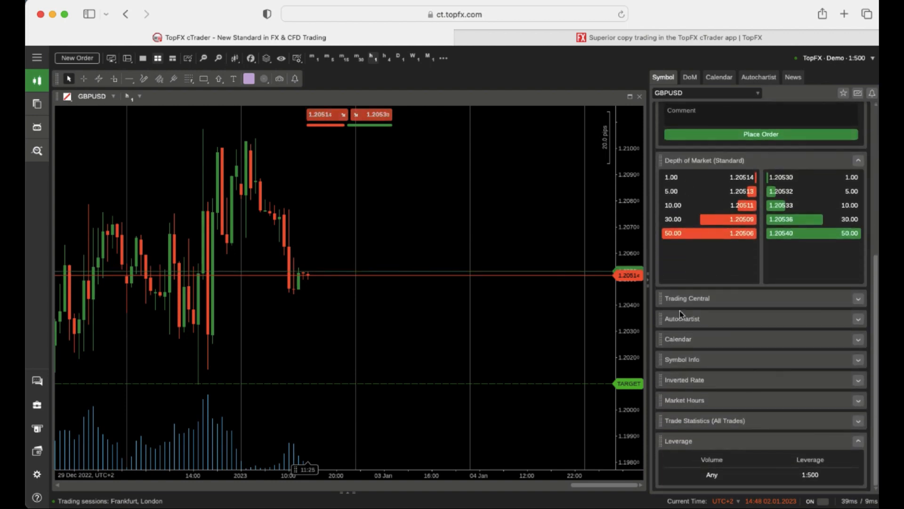
left_click(687, 298)
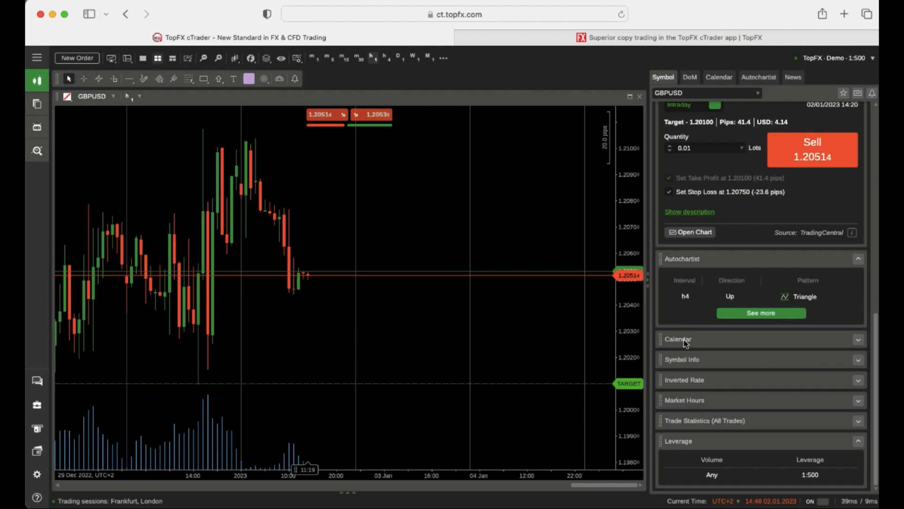
left_click(678, 339)
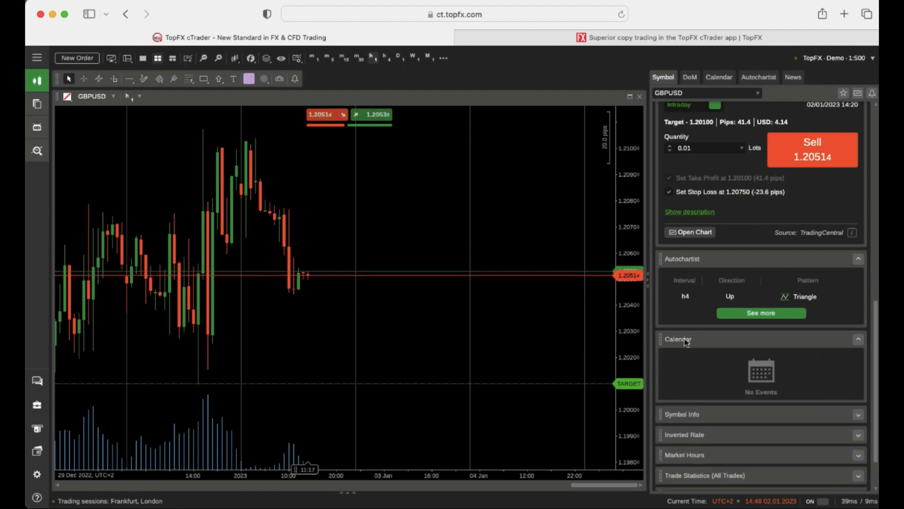
scroll("down", 3)
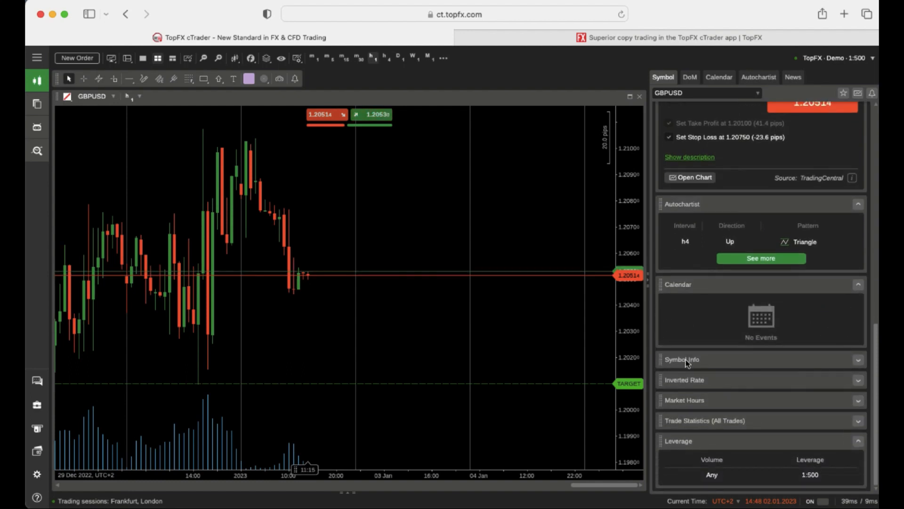
left_click(682, 359)
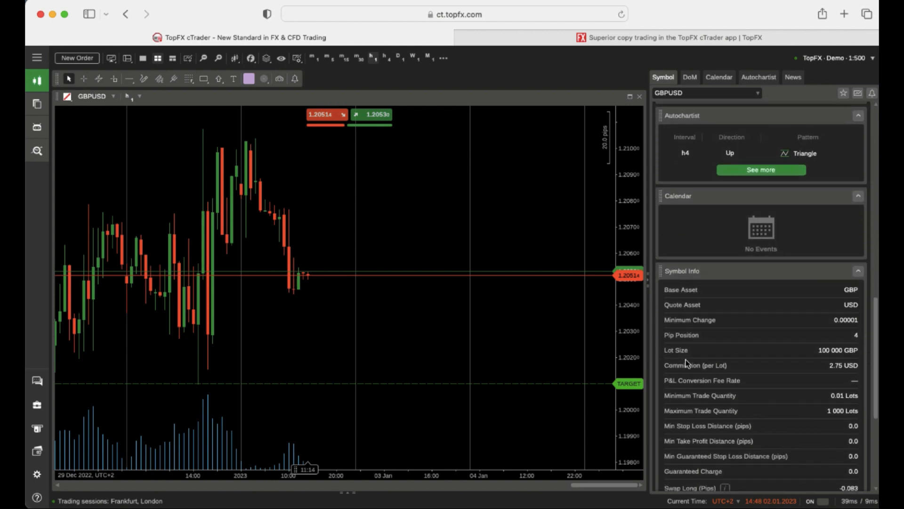
scroll("down", 3)
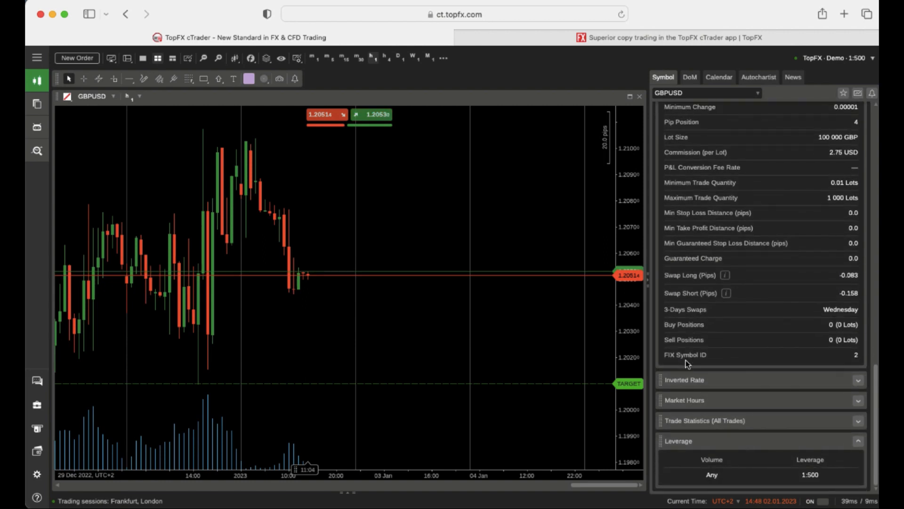
Expand GBPUSD's Inverted Rate, Market Hours and All Trades statistics sections
left_click(684, 379)
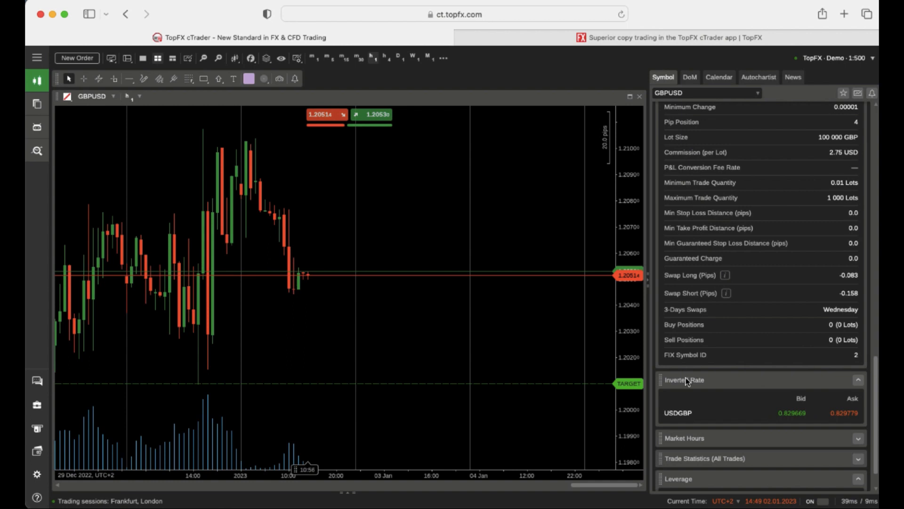
left_click(684, 438)
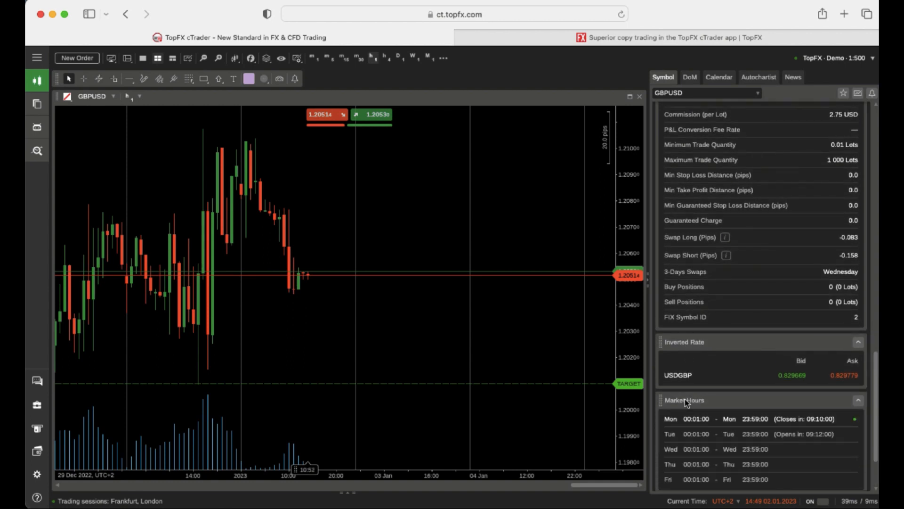
scroll("down", 3)
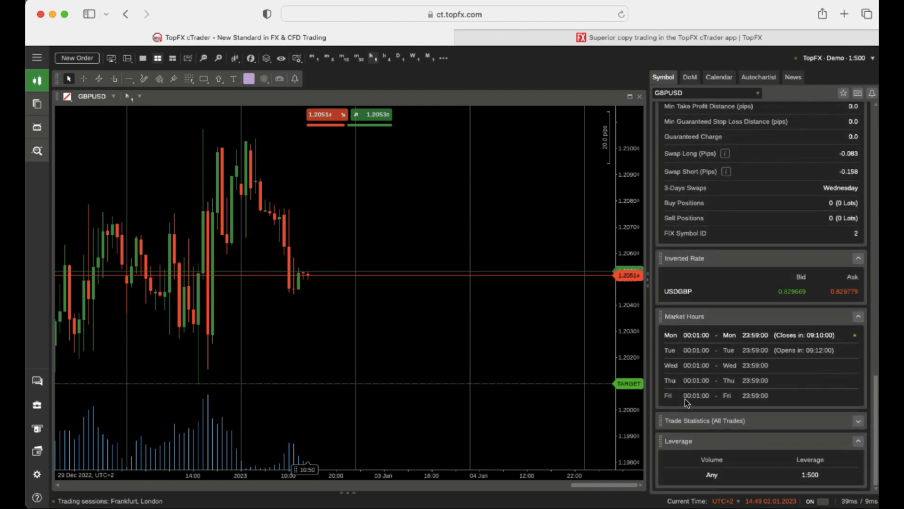
left_click(704, 420)
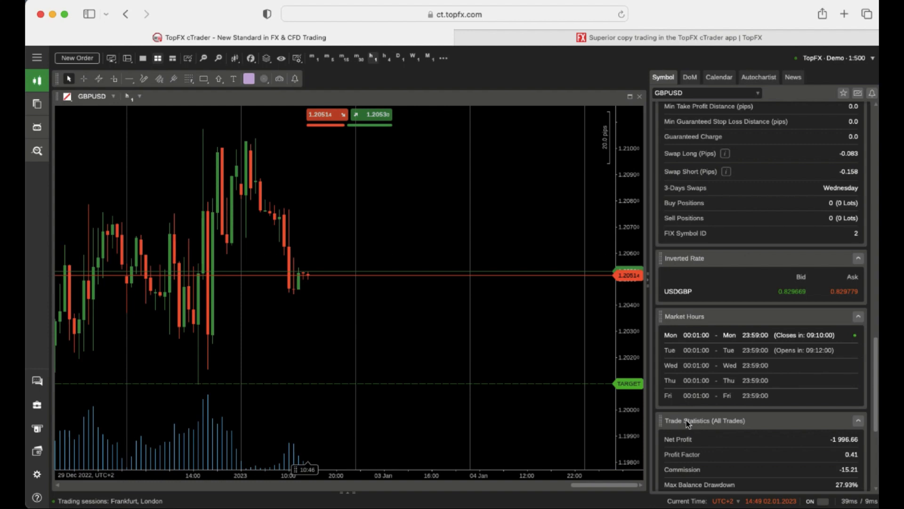
scroll("down", 3)
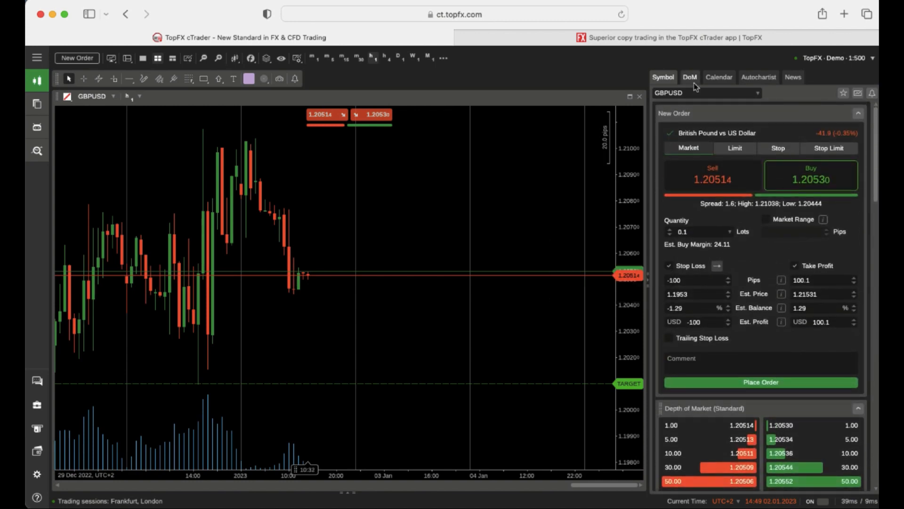
View GBPUSD's depth of market, then calendar, then Autochartist's 4-hour upward Triangle pattern
left_click(690, 77)
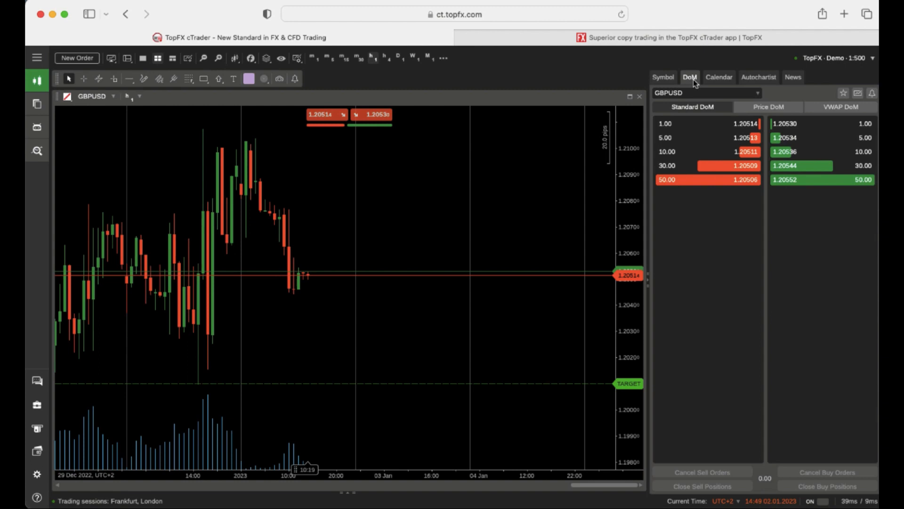
left_click(719, 77)
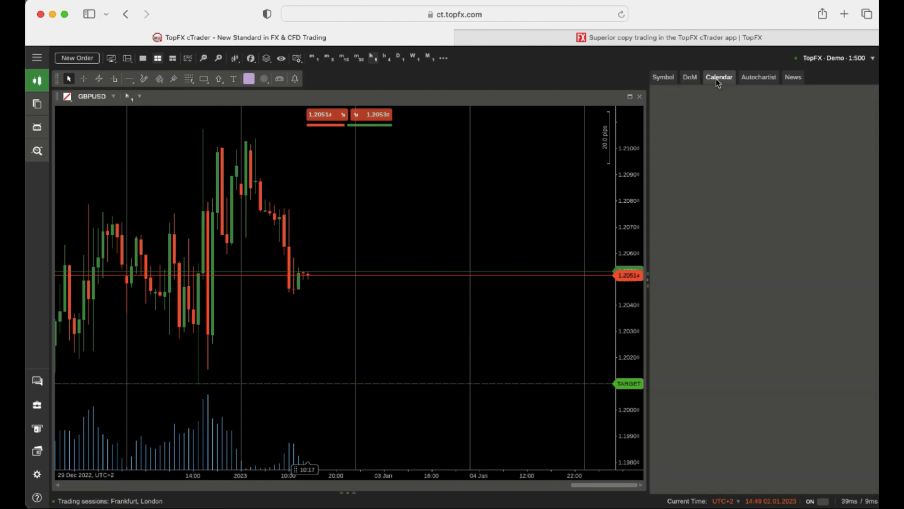
left_click(719, 77)
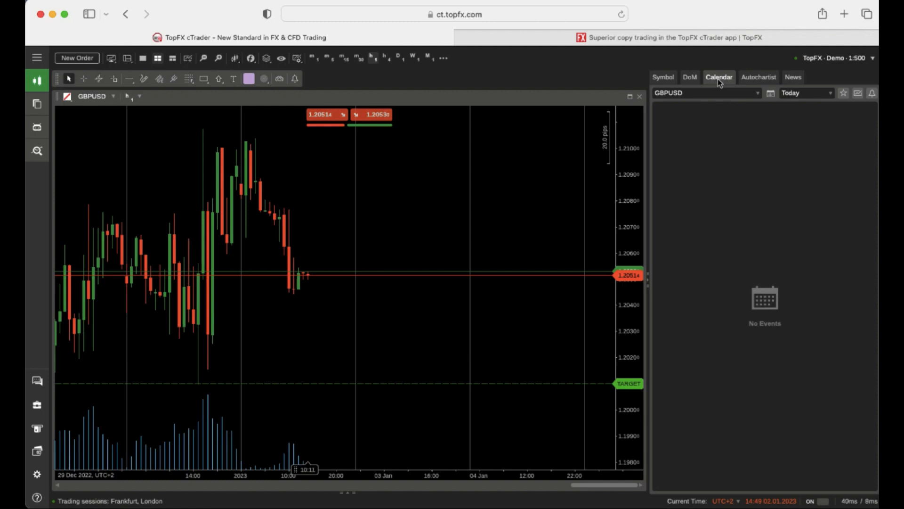
mouse_move(758, 78)
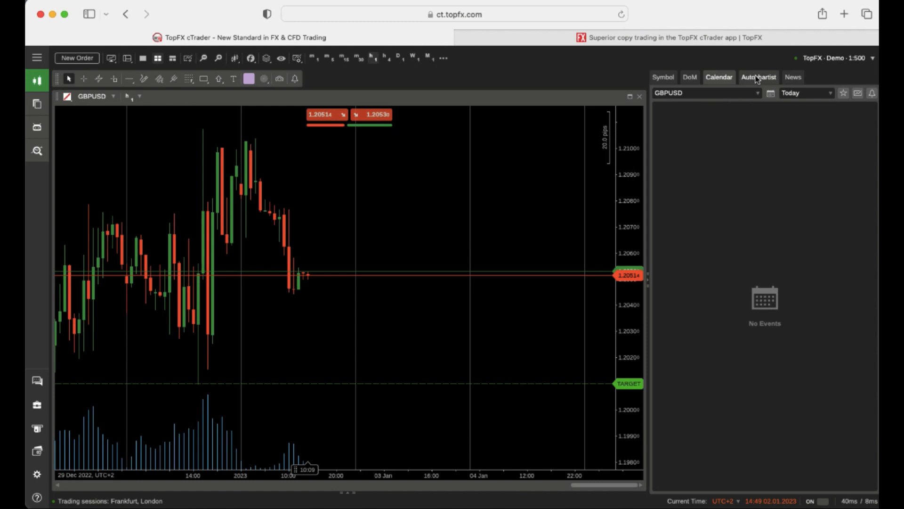
left_click(758, 77)
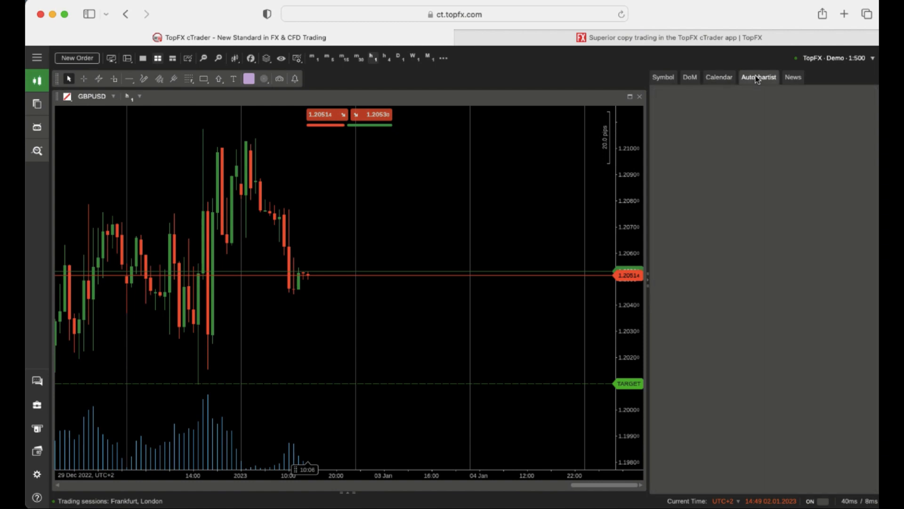
left_click(759, 77)
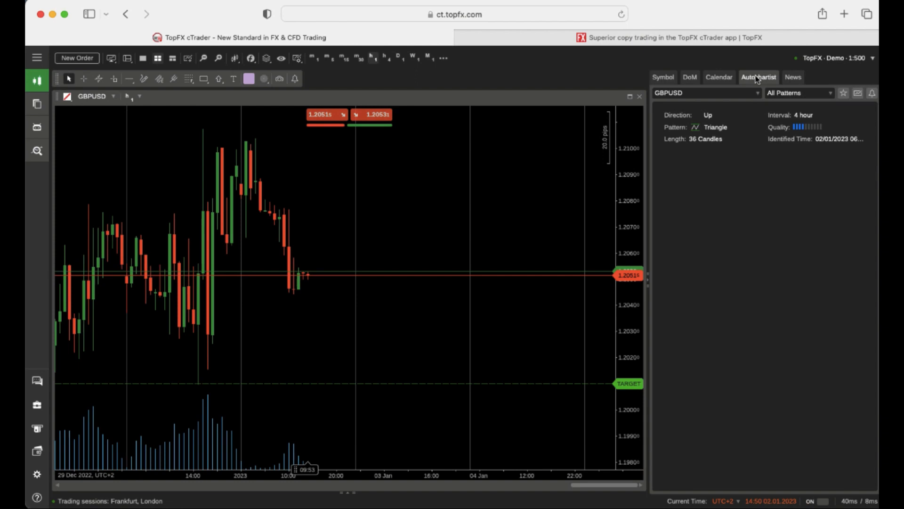
mouse_move(793, 76)
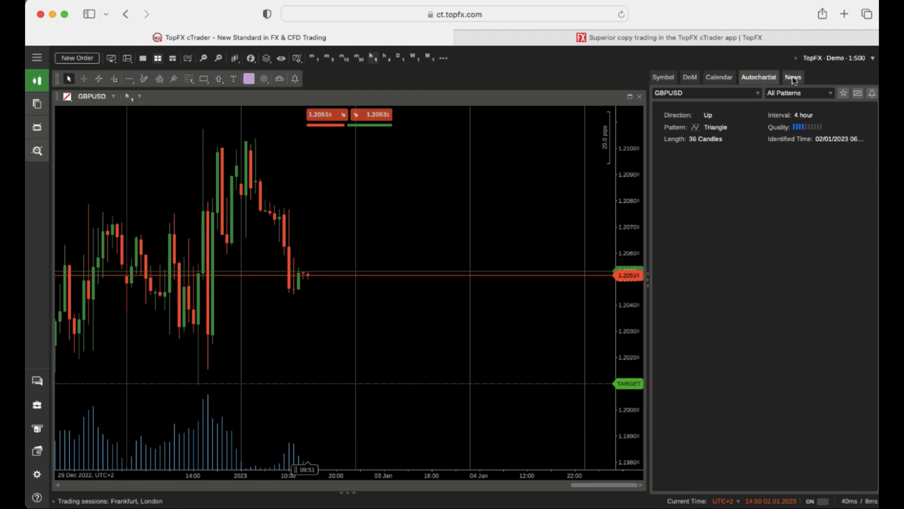
Scroll through the General news headlines, then return to GBPUSD's symbol details
left_click(792, 77)
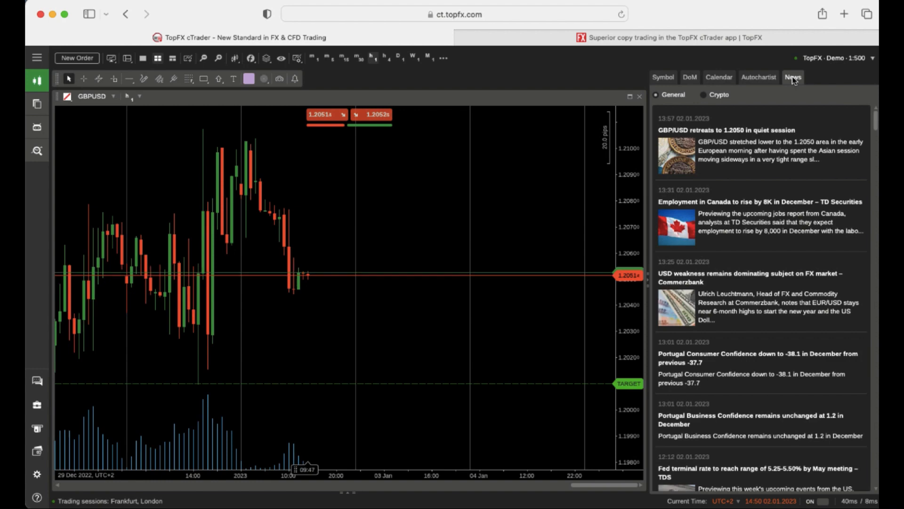
scroll("down", 3)
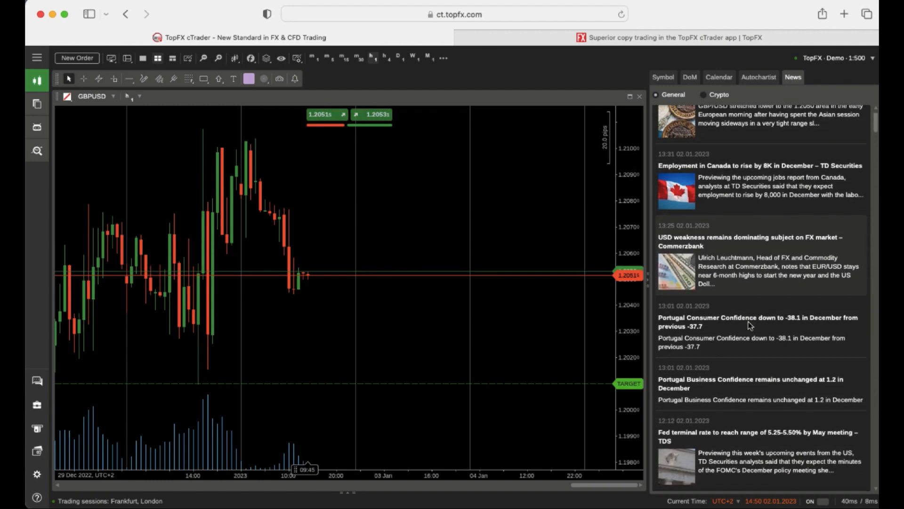
scroll("down", 3)
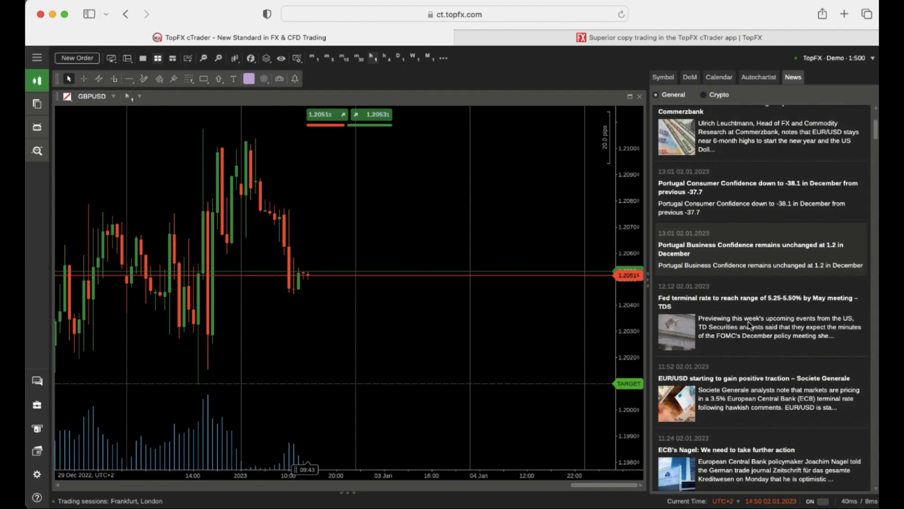
scroll("down", 3)
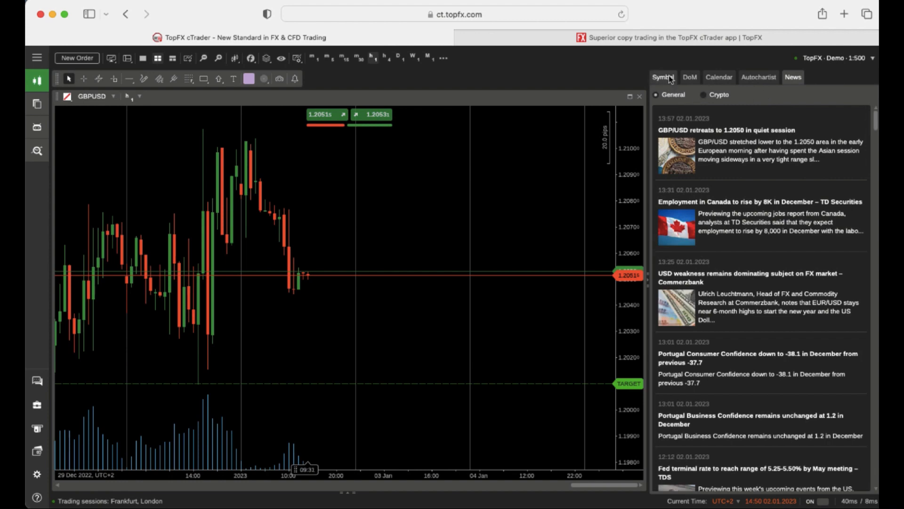
left_click(663, 77)
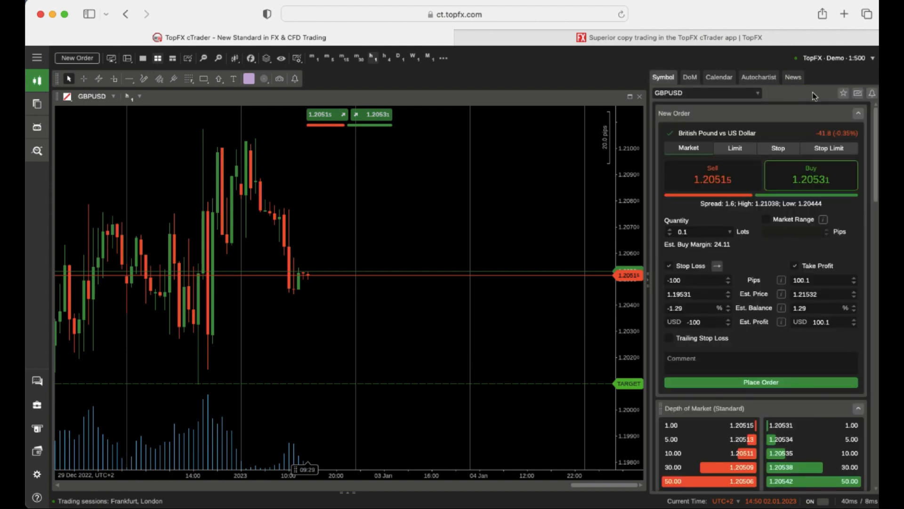